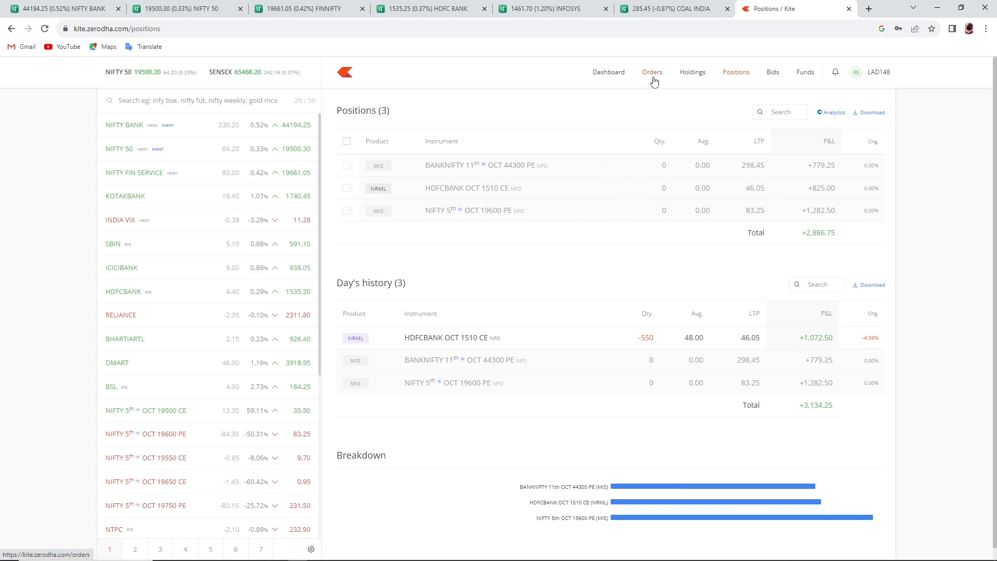
Review the executed orders and open positions in Kite, then bring up the NIFTY 50 chart
left_click(651, 71)
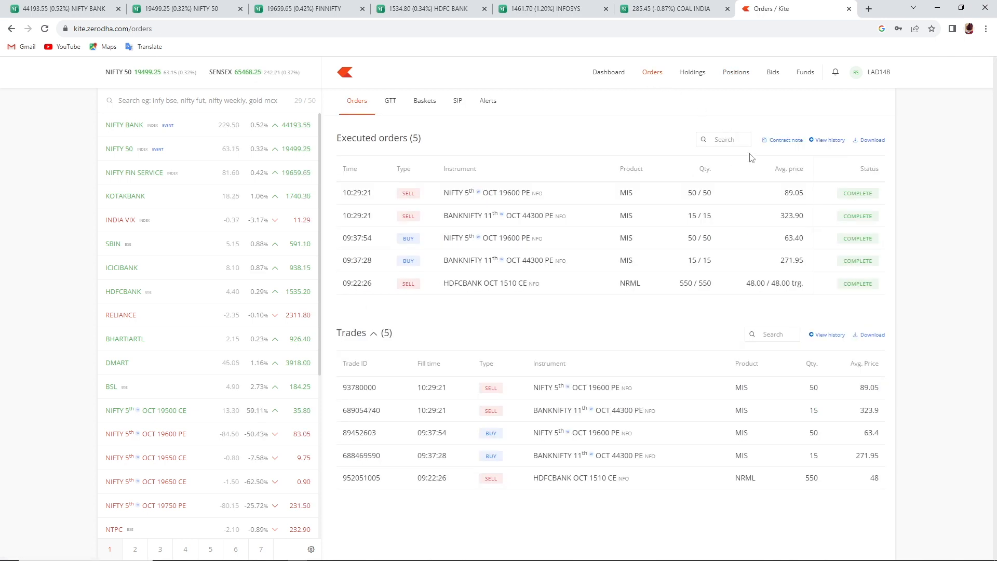
mouse_move(718, 210)
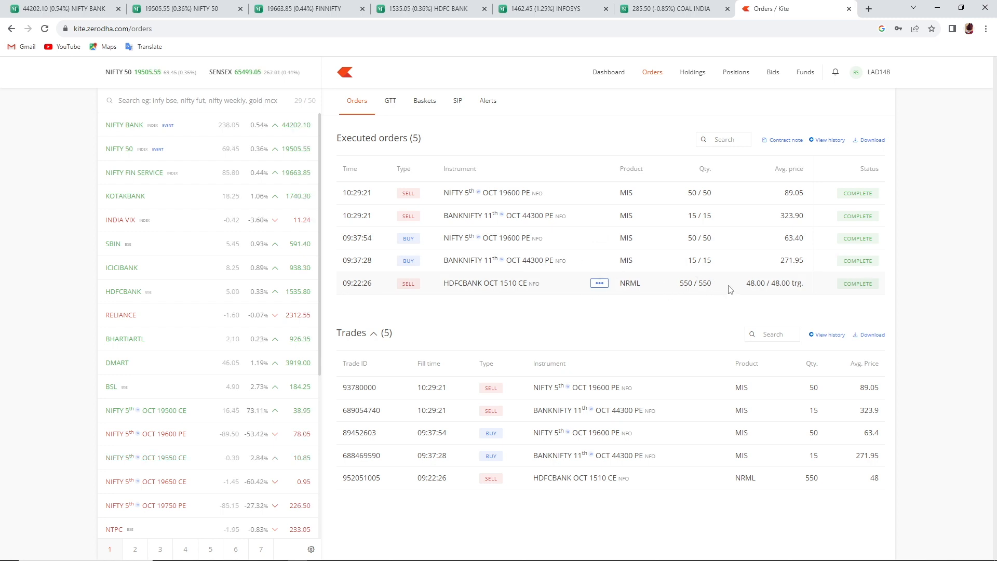
mouse_move(756, 293)
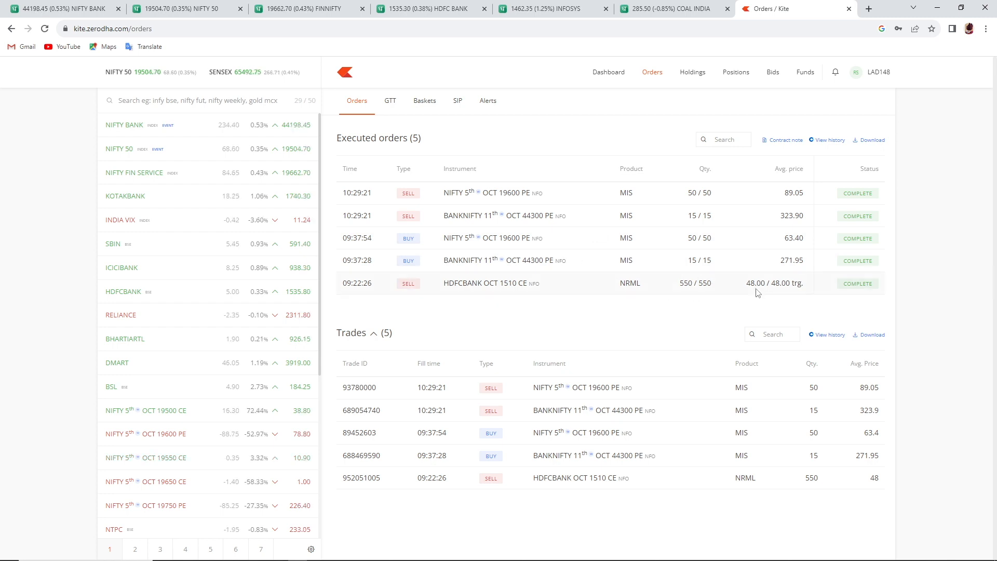
left_click(735, 72)
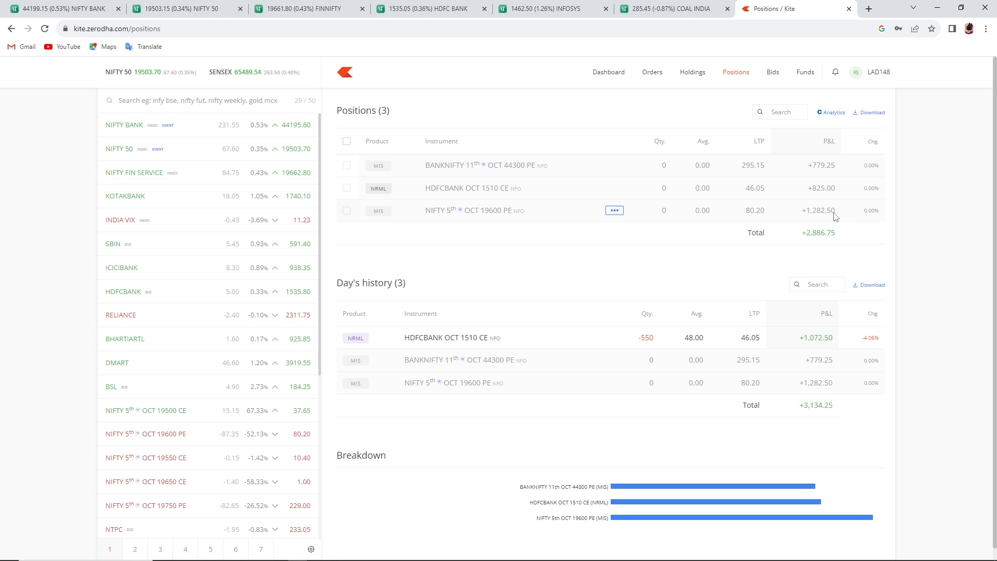
mouse_move(187, 8)
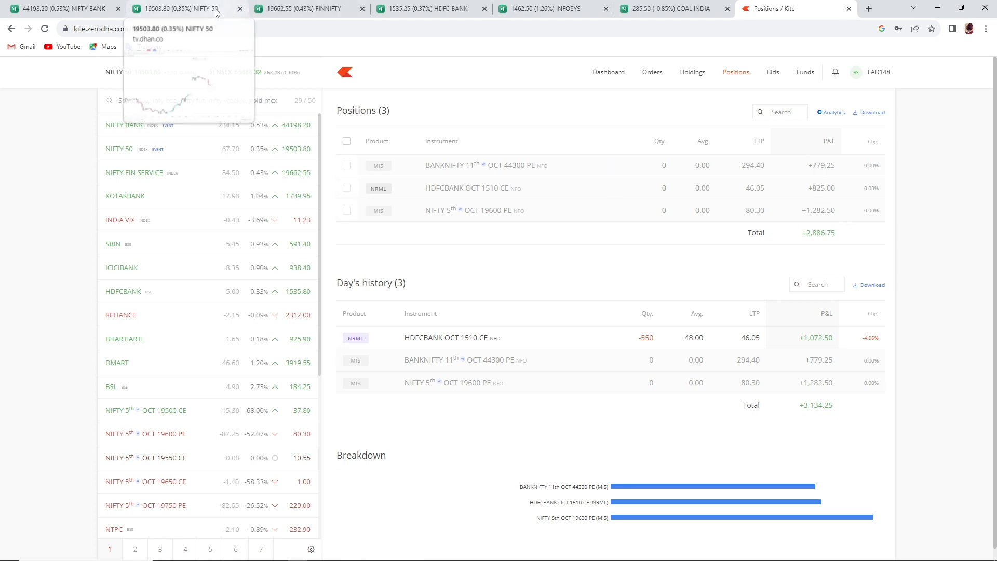
left_click(184, 8)
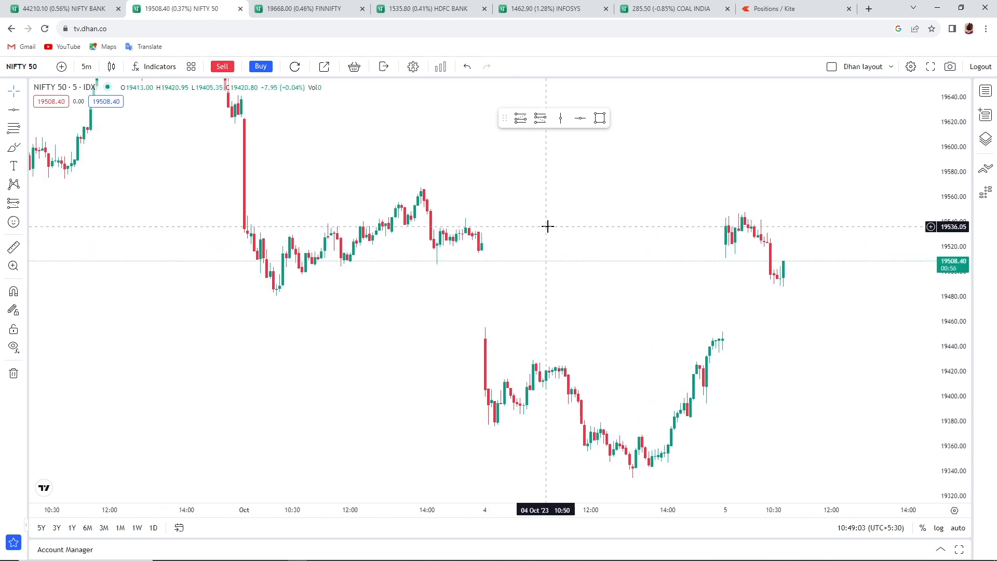
mouse_move(579, 155)
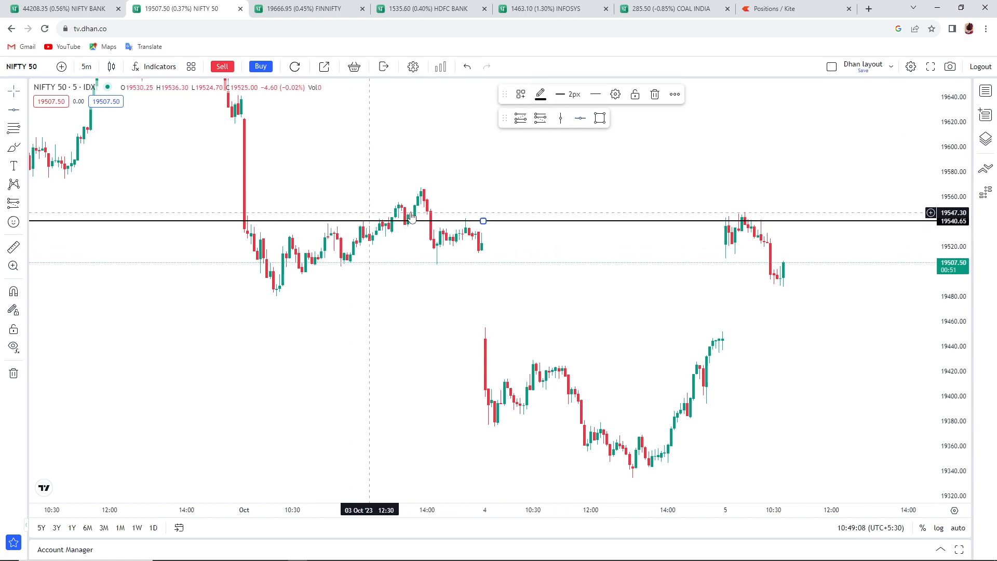
mouse_move(431, 194)
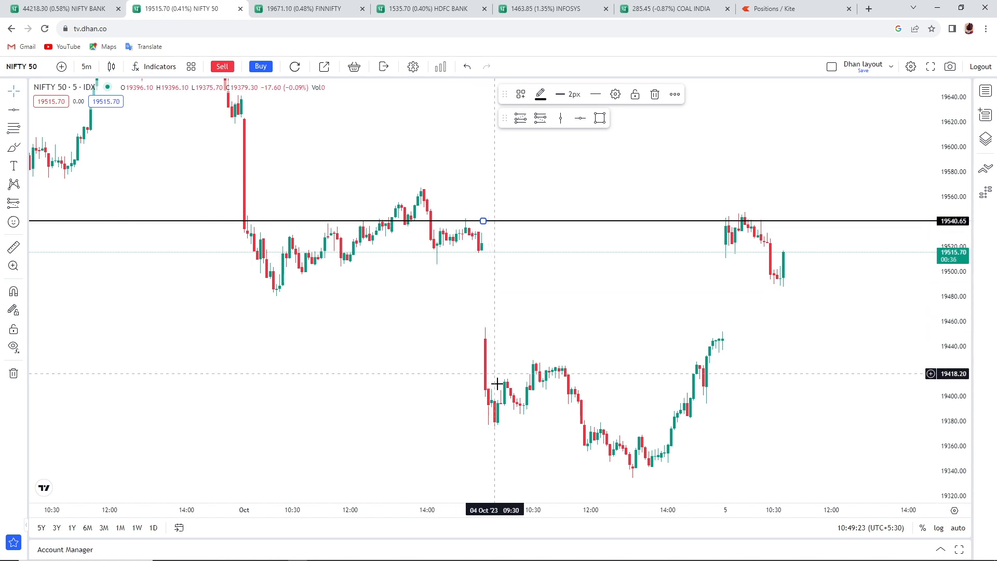
mouse_move(686, 303)
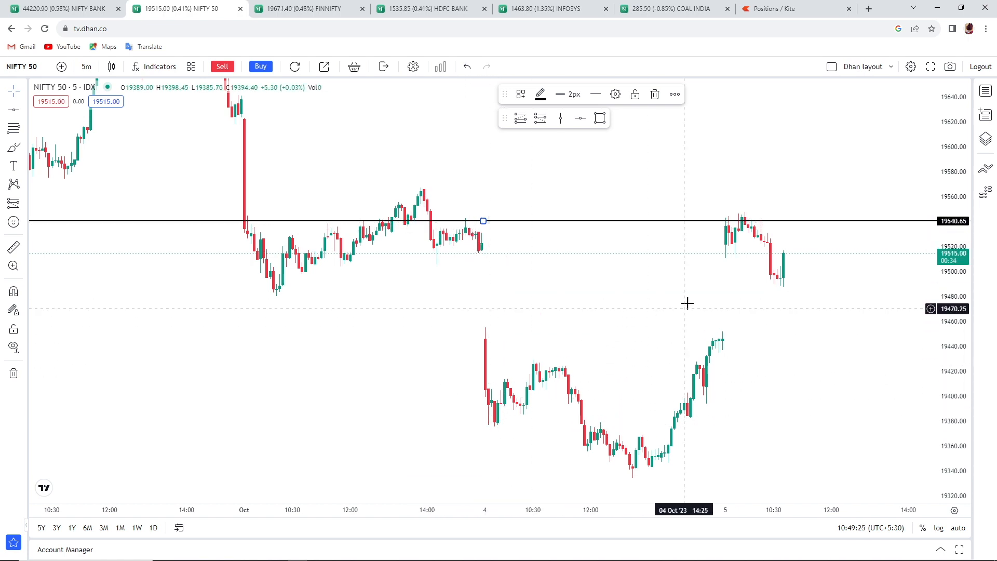
mouse_move(709, 224)
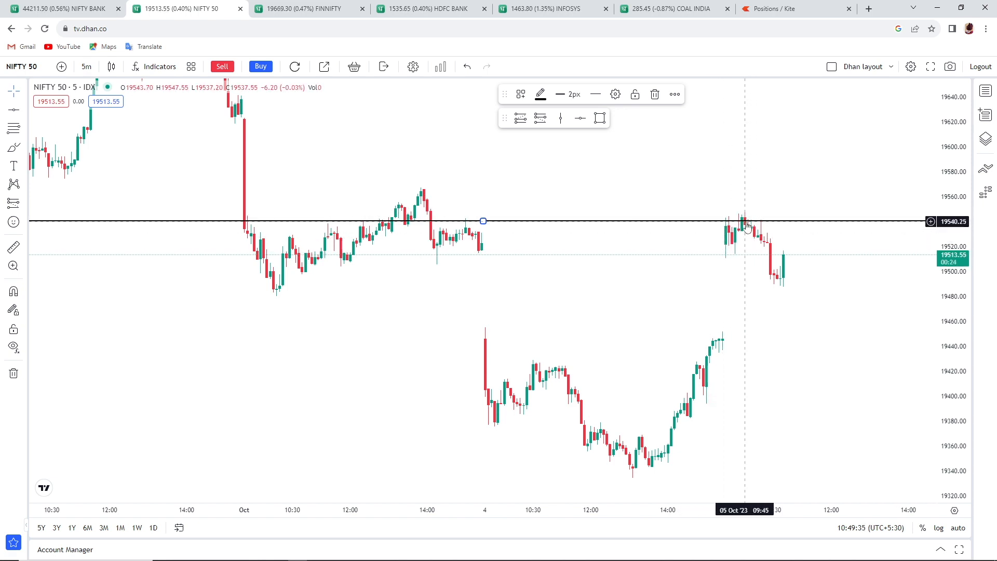
mouse_move(757, 216)
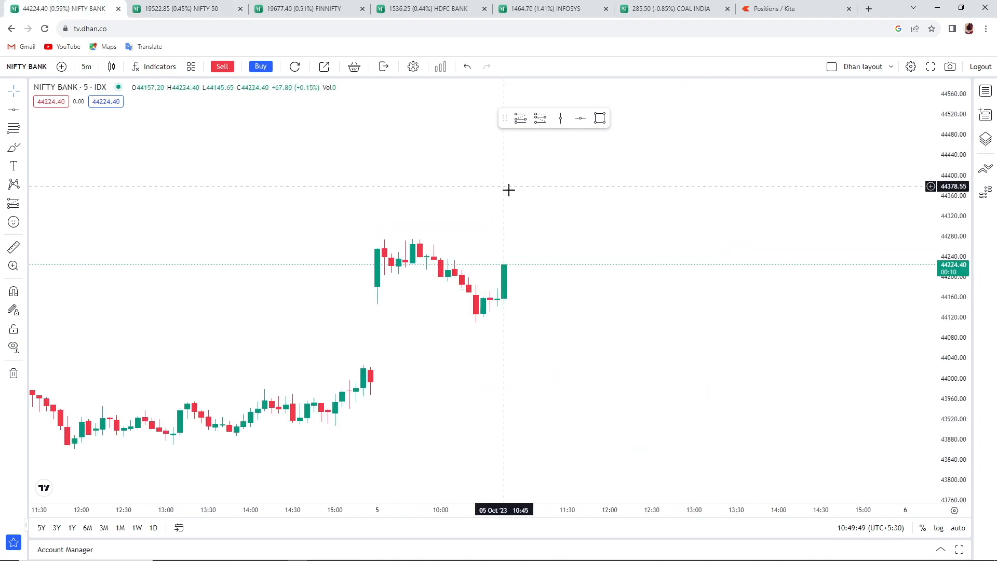
mouse_move(390, 242)
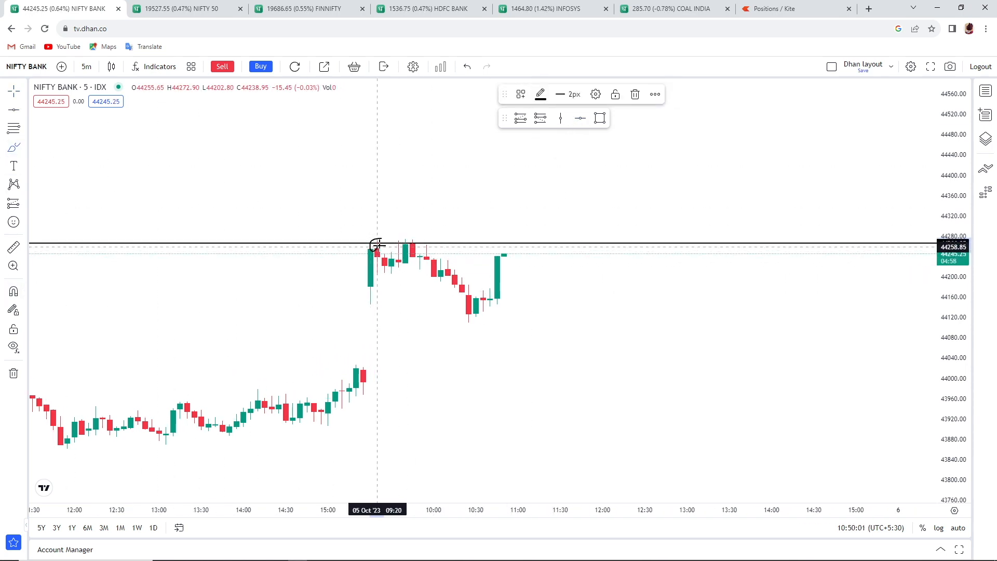
Circle NIFTY BANK highs rejected near 44266 and show both indices on 1-minute candles
left_click_drag(372, 251, 420, 238)
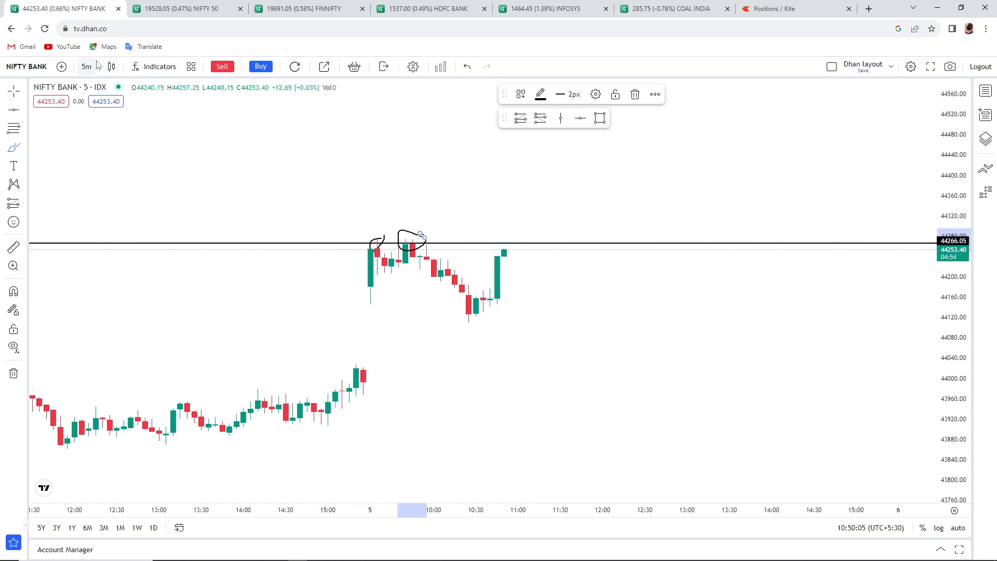
left_click(87, 66)
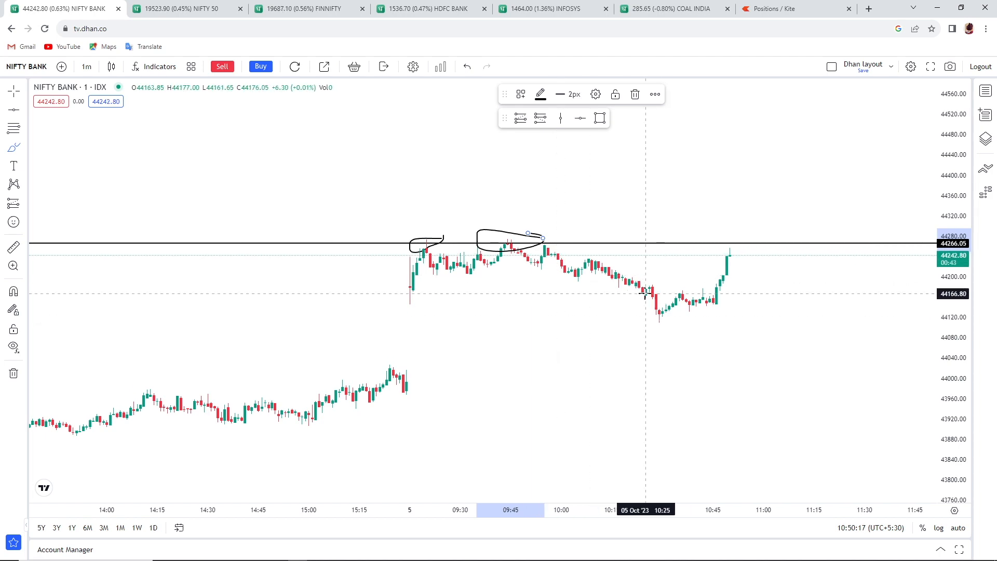
left_click(185, 8)
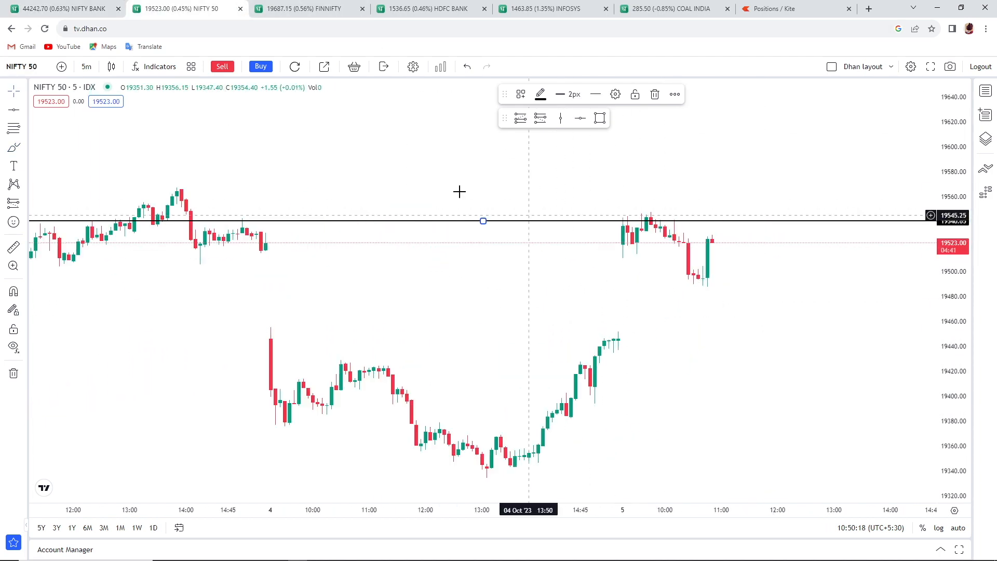
left_click(87, 66)
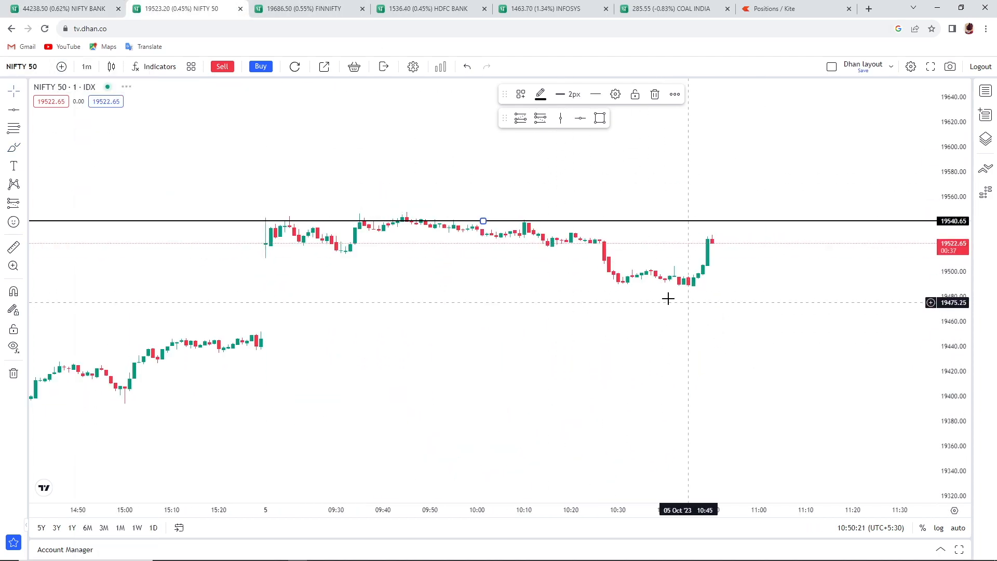